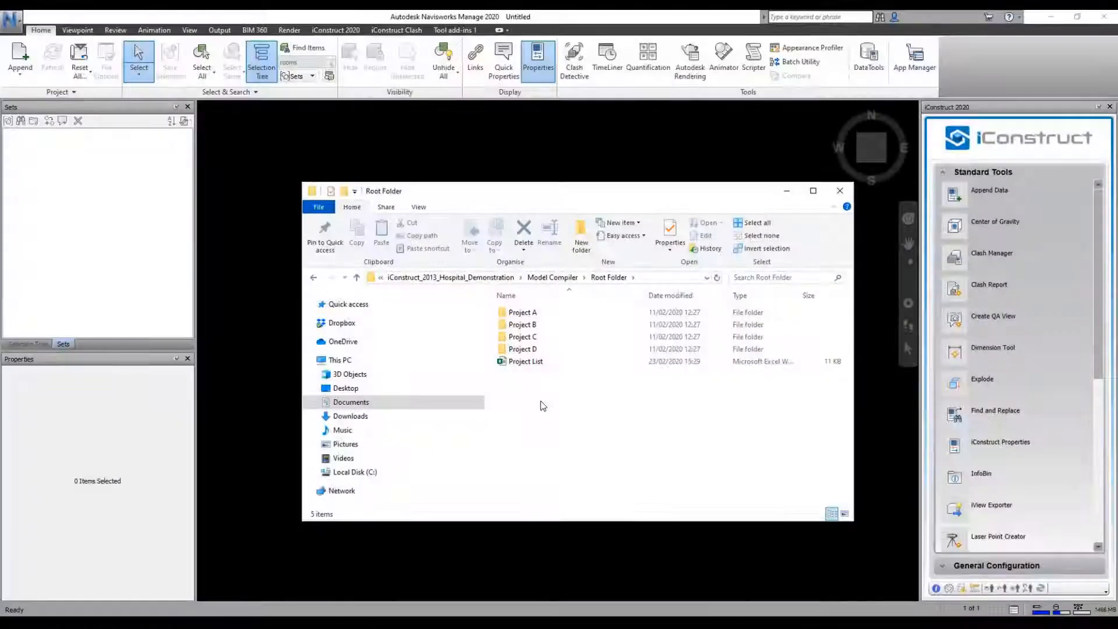
Open the Project List workbook from the Root Folder in Excel
left_click(525, 361)
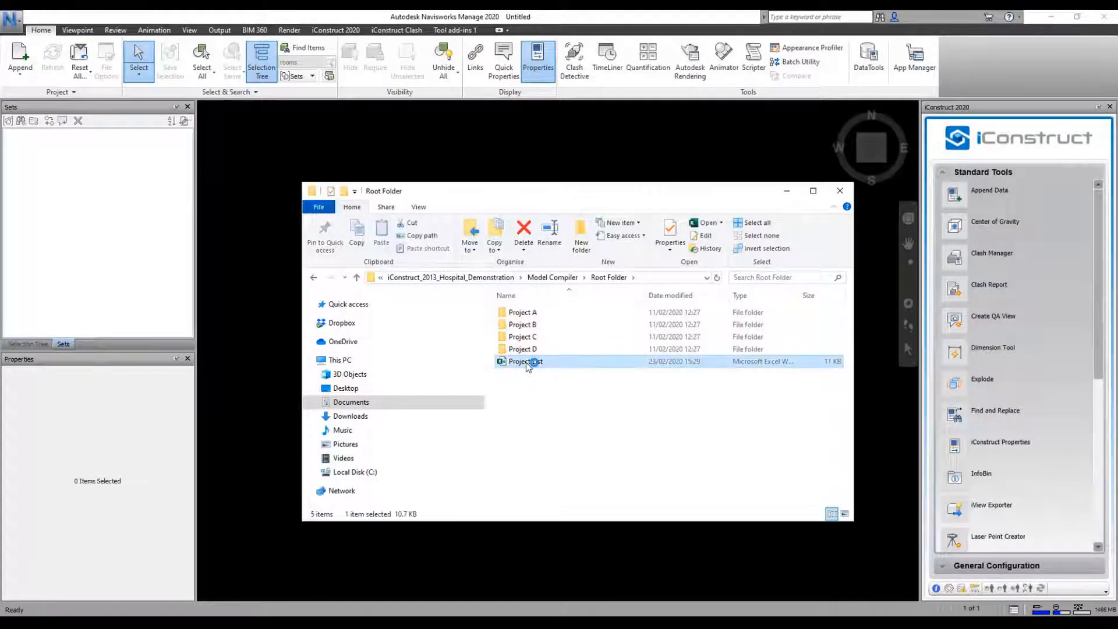
double_click(524, 362)
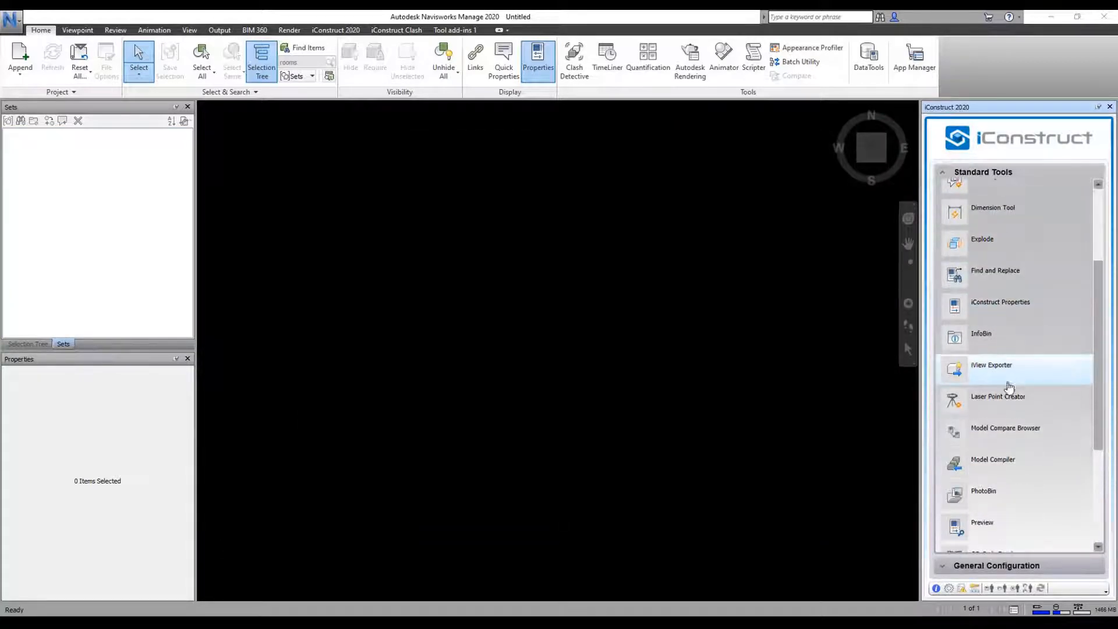
Launch the iConstruct Model Compiler and set the Project List workbook as its project folder
left_click(992, 459)
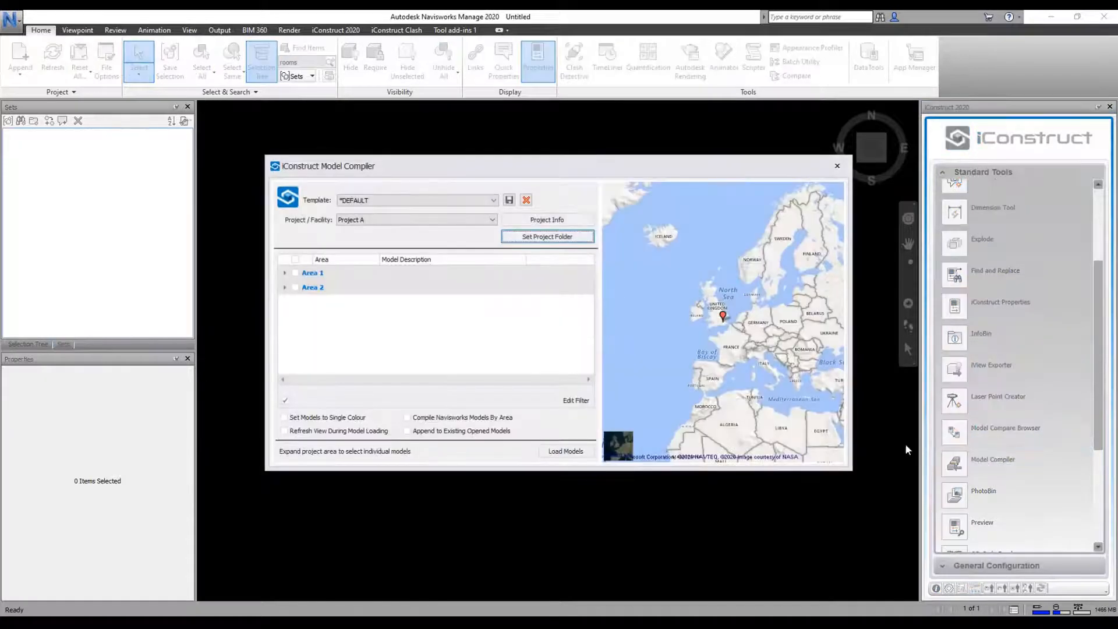
left_click(547, 236)
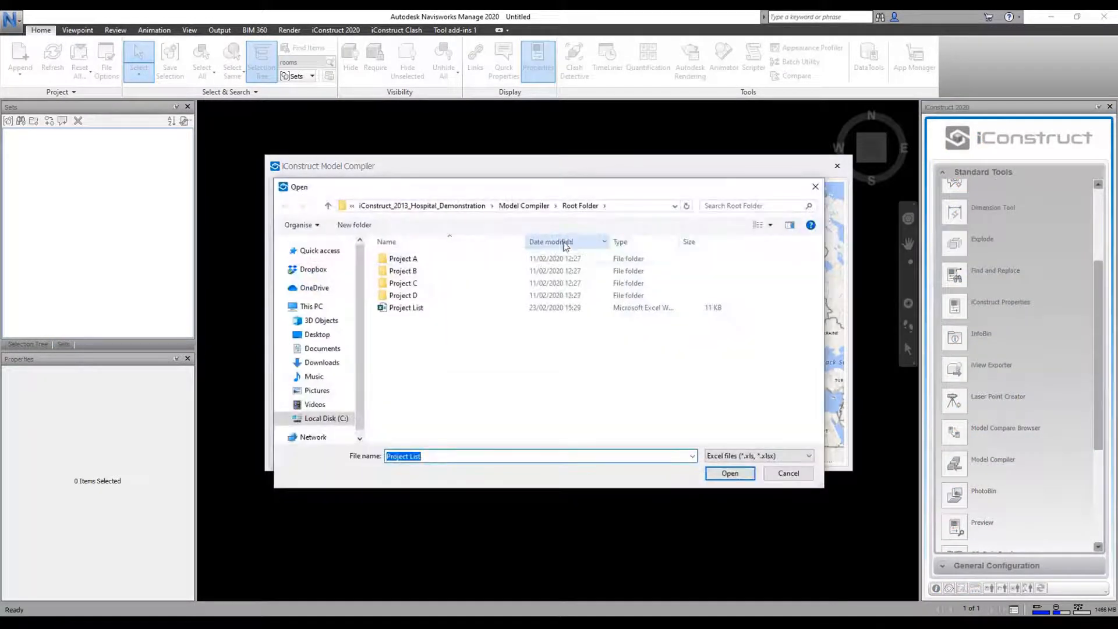
left_click(406, 307)
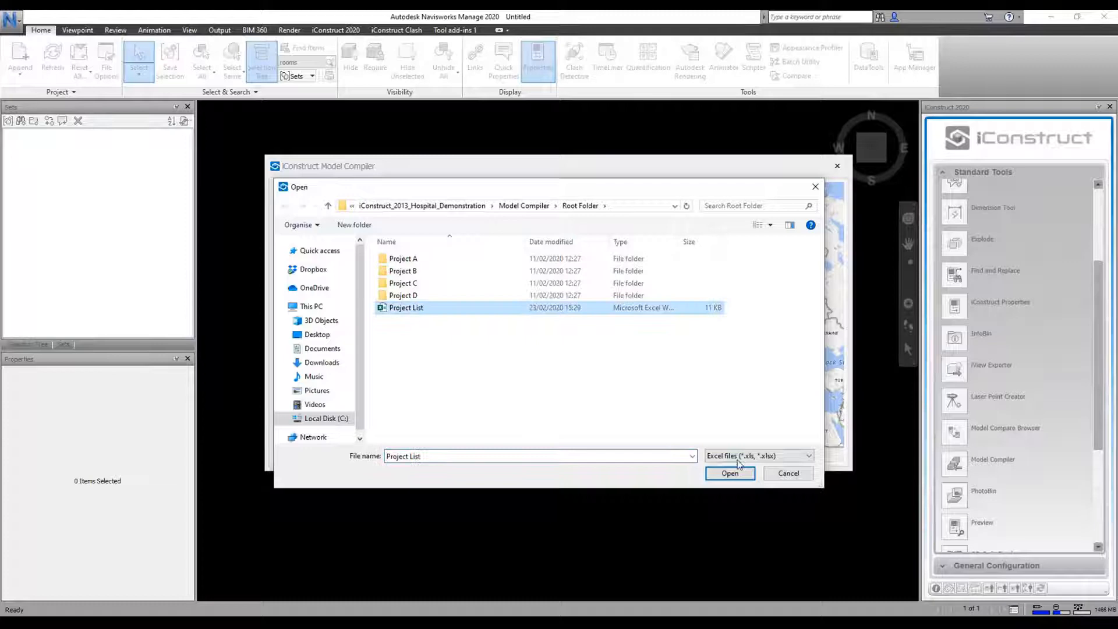
left_click(728, 472)
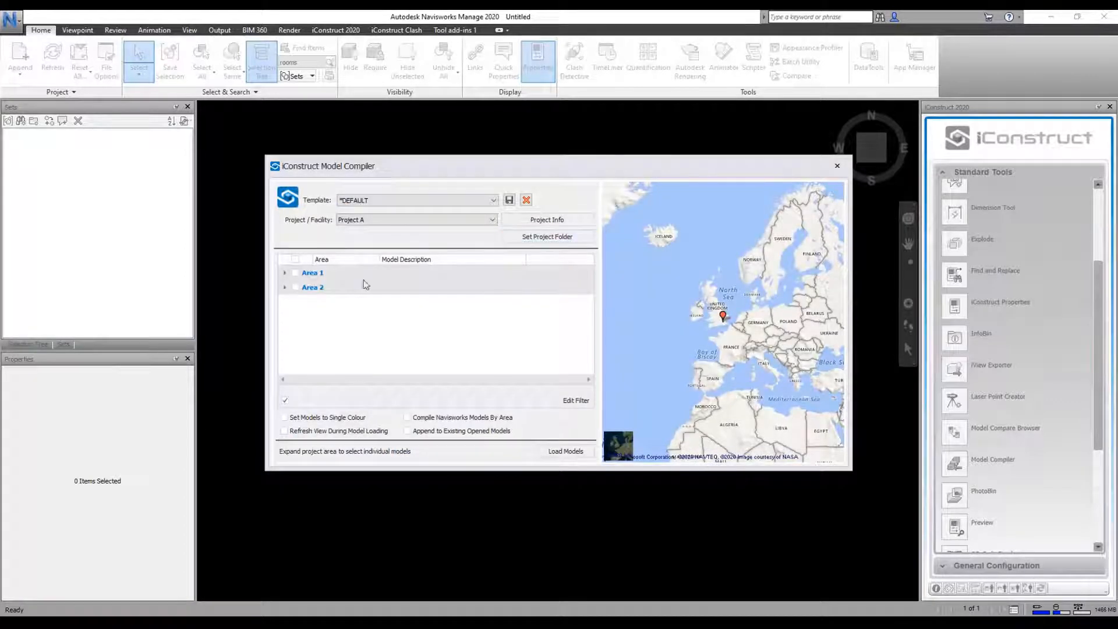
left_click(415, 220)
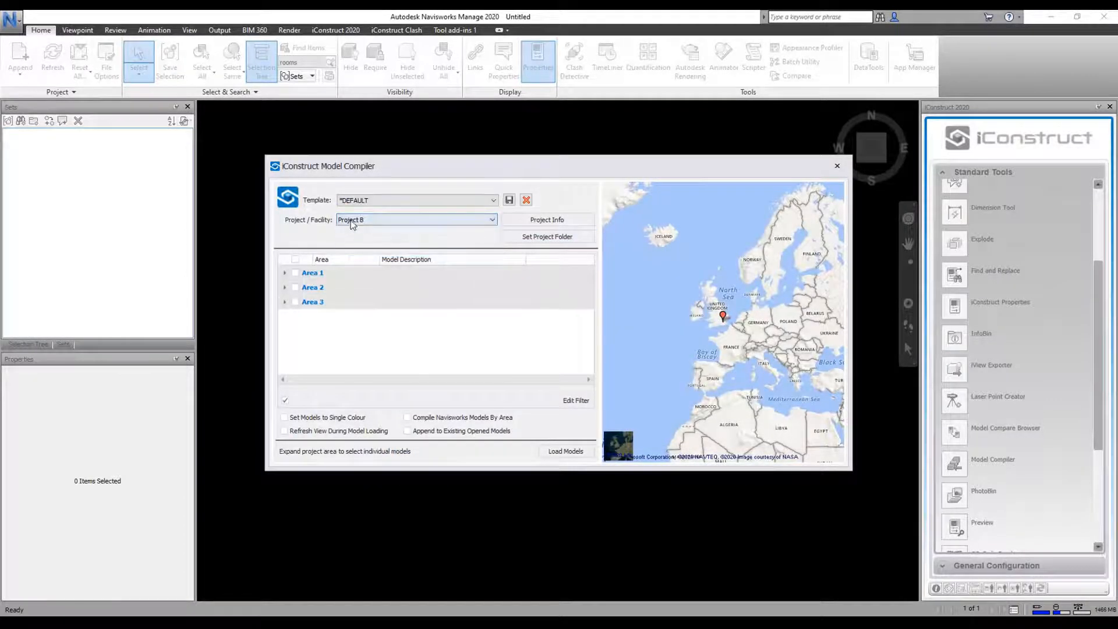
left_click(417, 219)
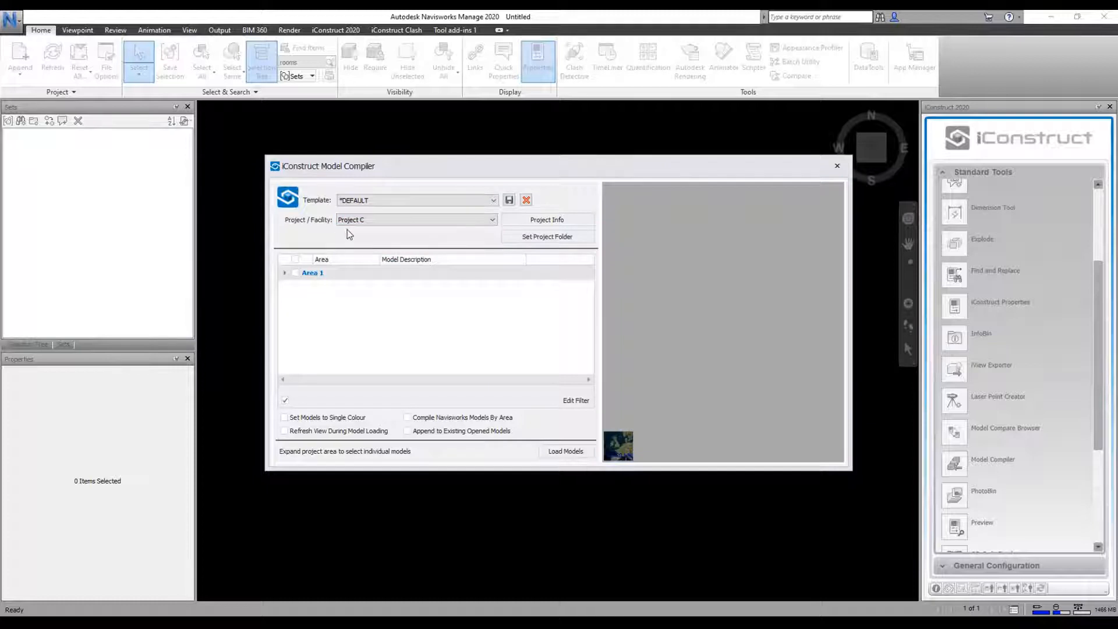
left_click(492, 219)
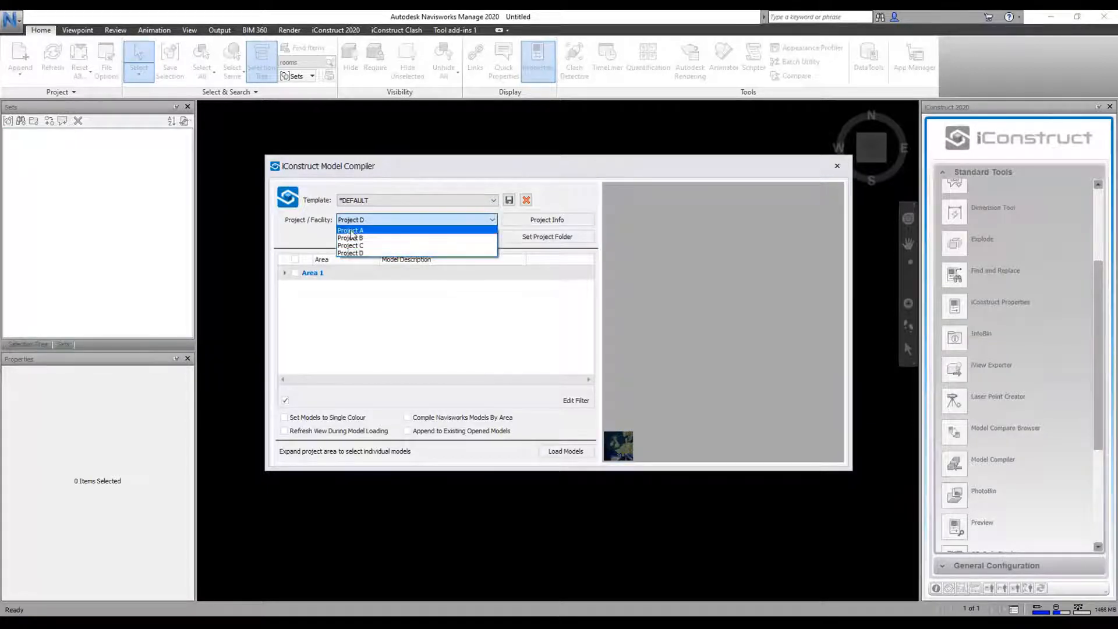
left_click(350, 229)
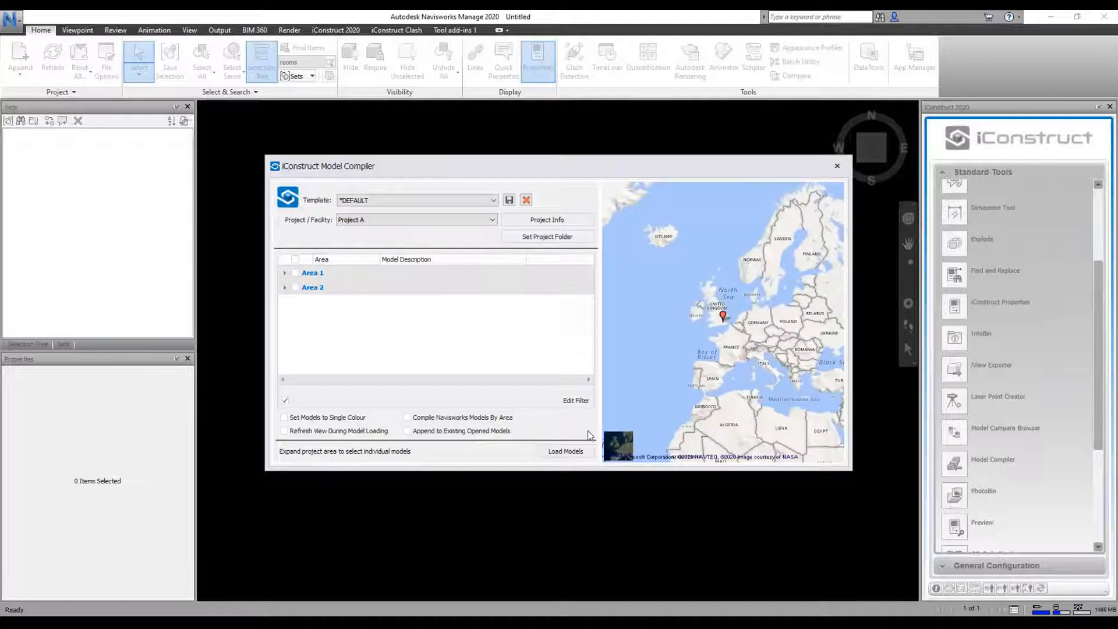
Load Project A's Area 2 models a21.nwd and a21r1.nwd into the viewport
left_click(285, 287)
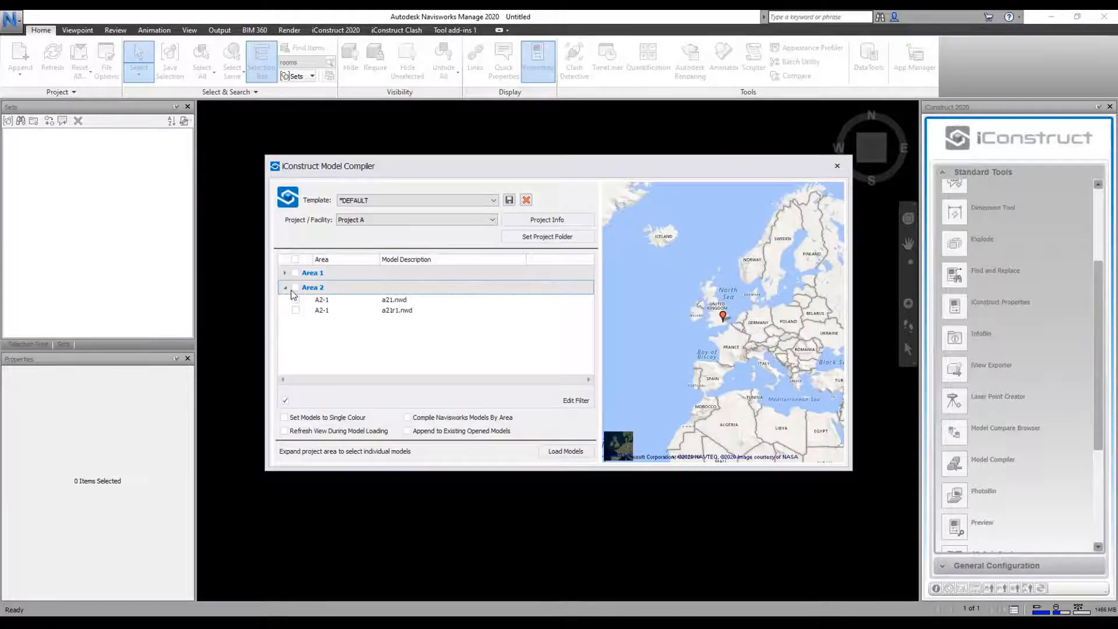
left_click(295, 286)
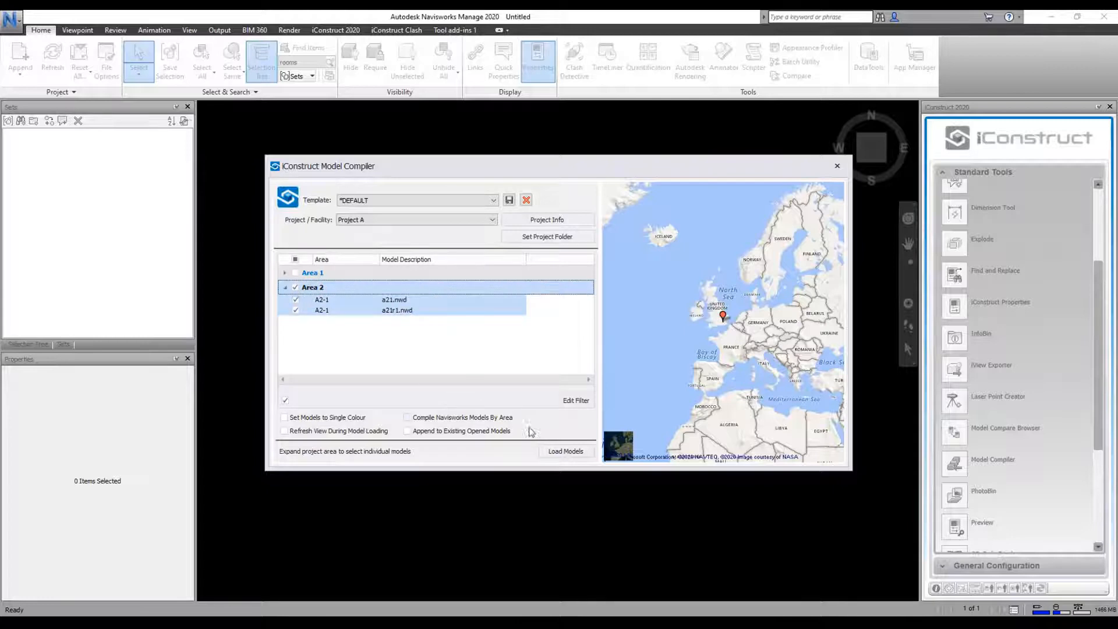
left_click(564, 450)
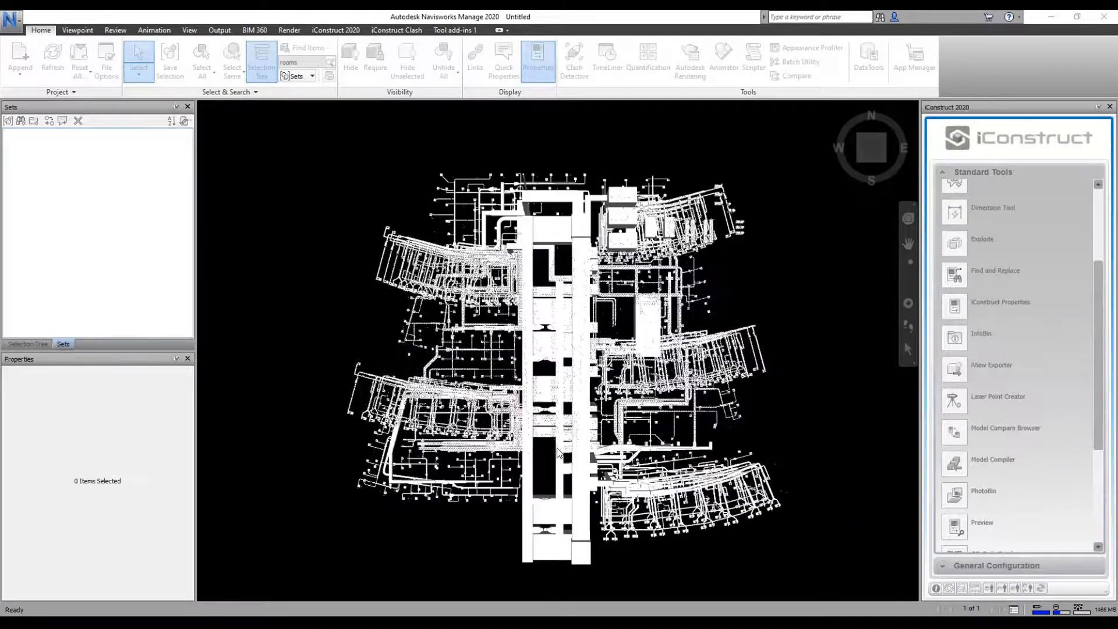